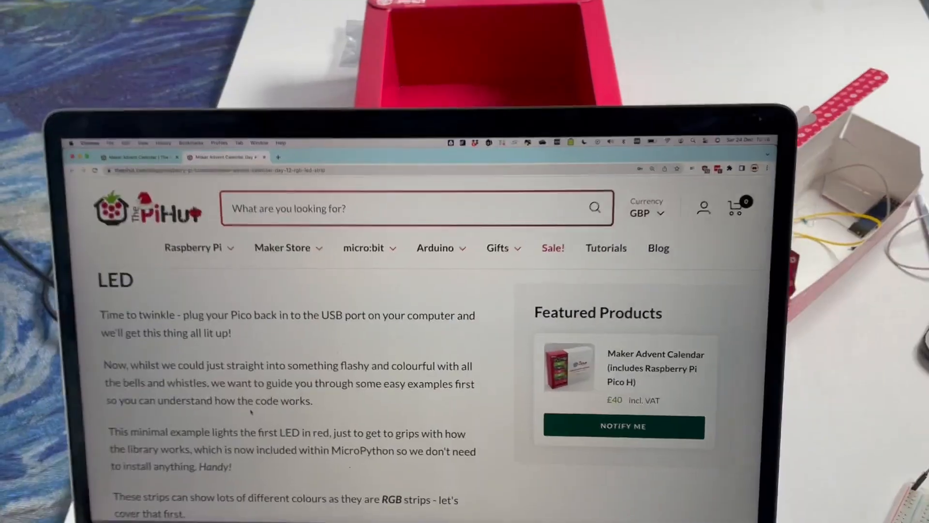
Copy the Day 12 tutorial's first single-red-LED example code
scroll(down, 3)
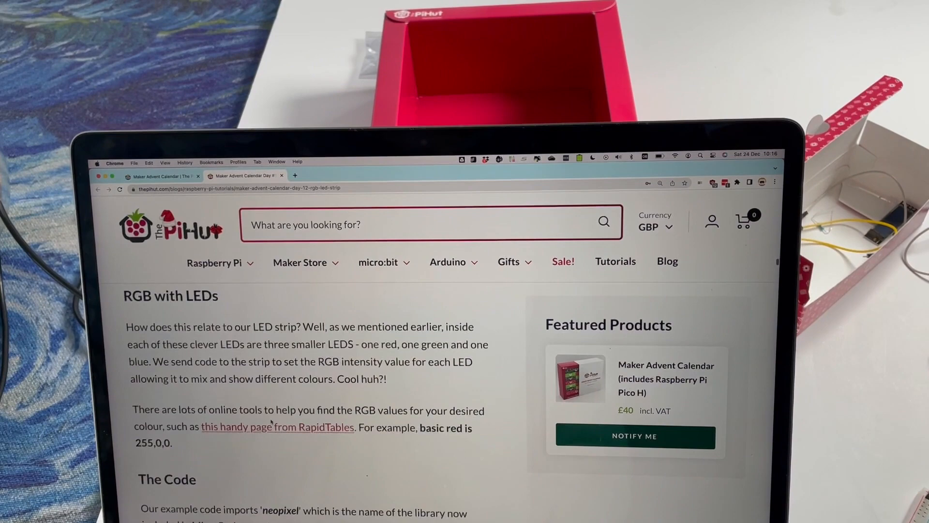
scroll(down, 3)
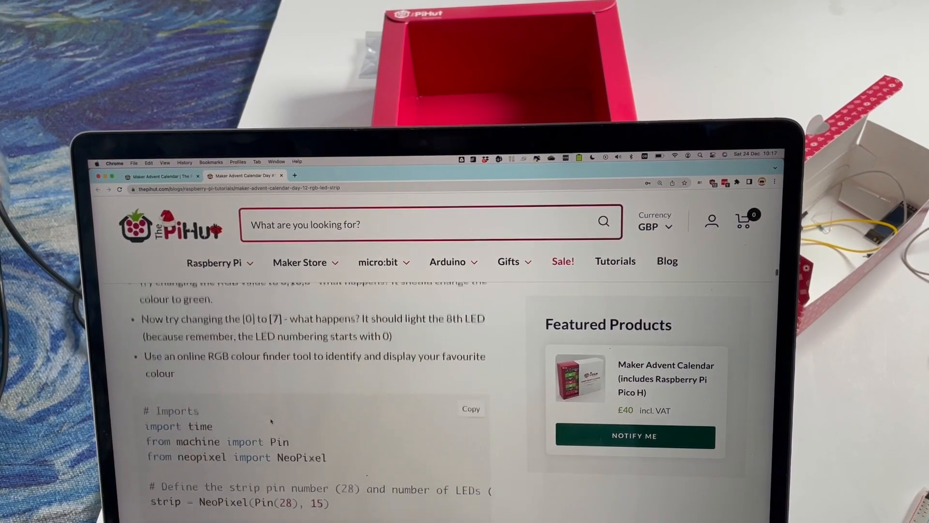
click(470, 408)
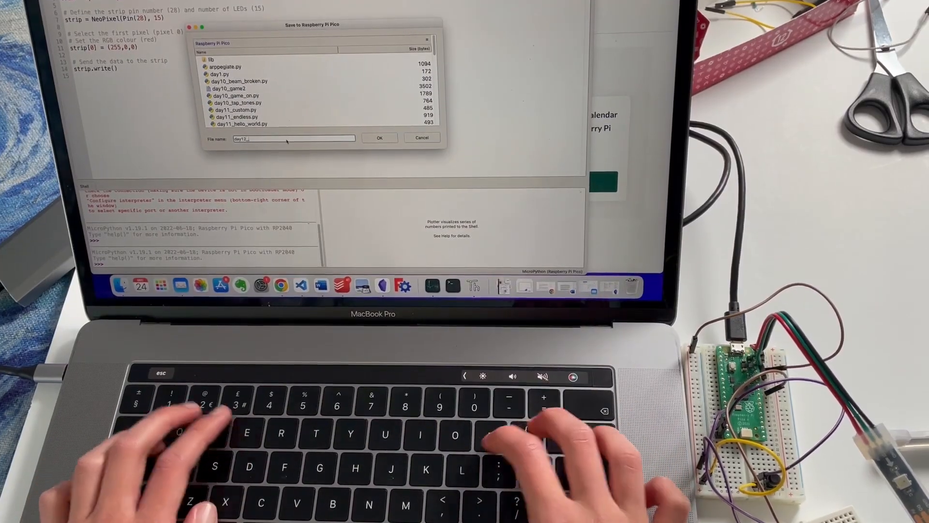
Save the single-LED script on the Raspberry Pi Pico as day12_1LED.py
text(1LED)
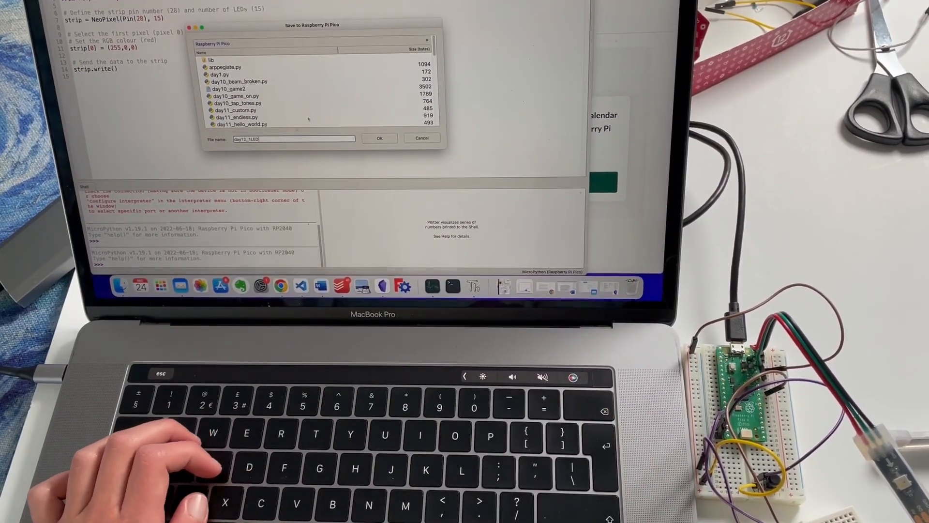
text(.py)
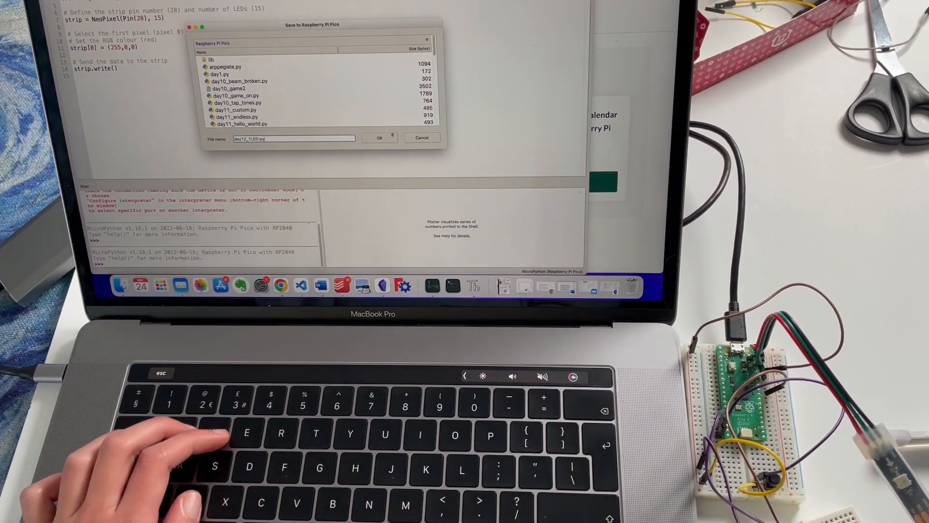
click(379, 137)
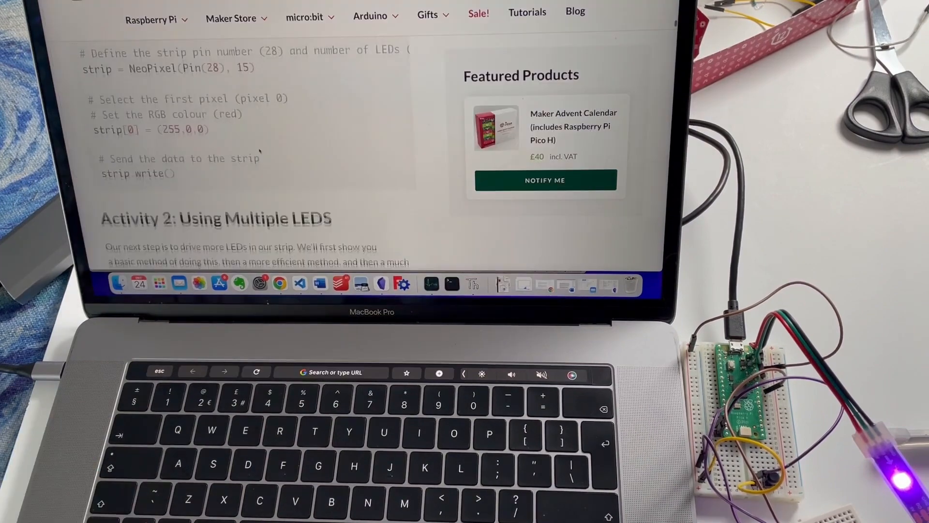
Copy the basic-method code from Activity 2: Using Multiple LEDs
scroll(down, 3)
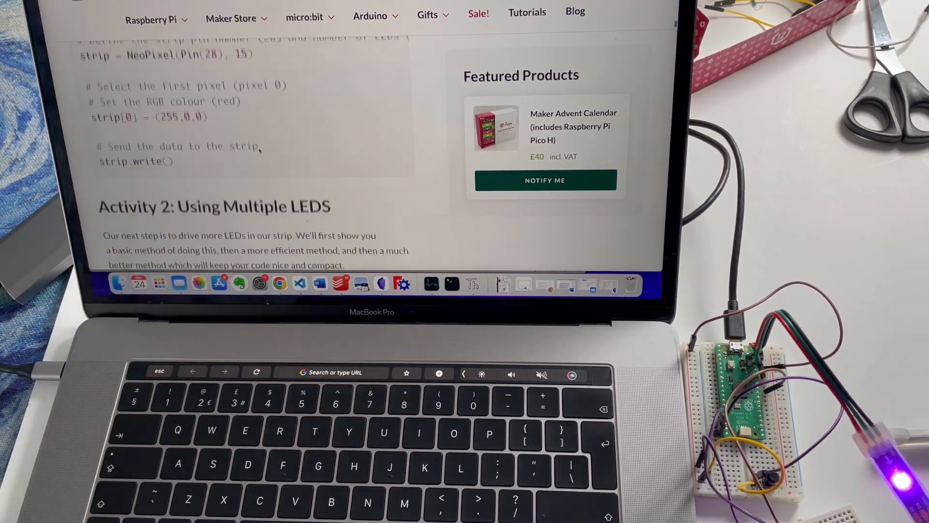
scroll(down, 3)
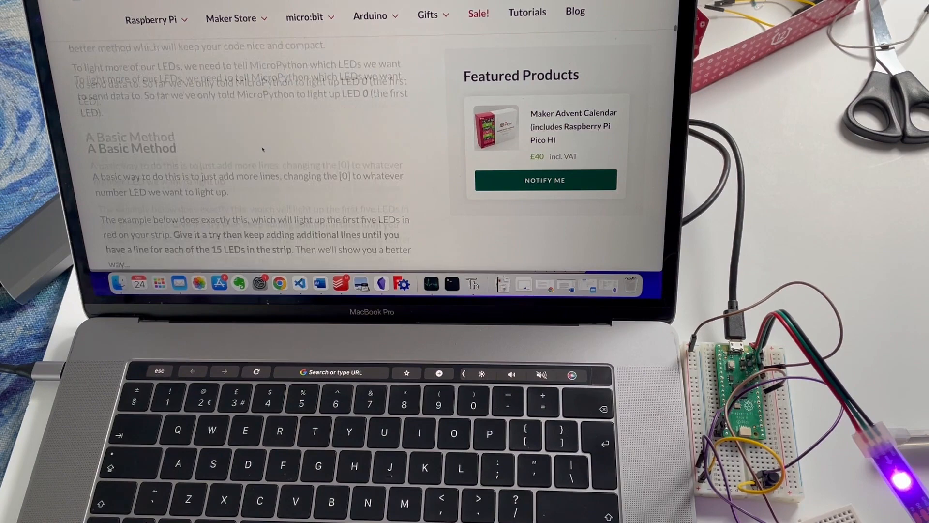
scroll(down, 3)
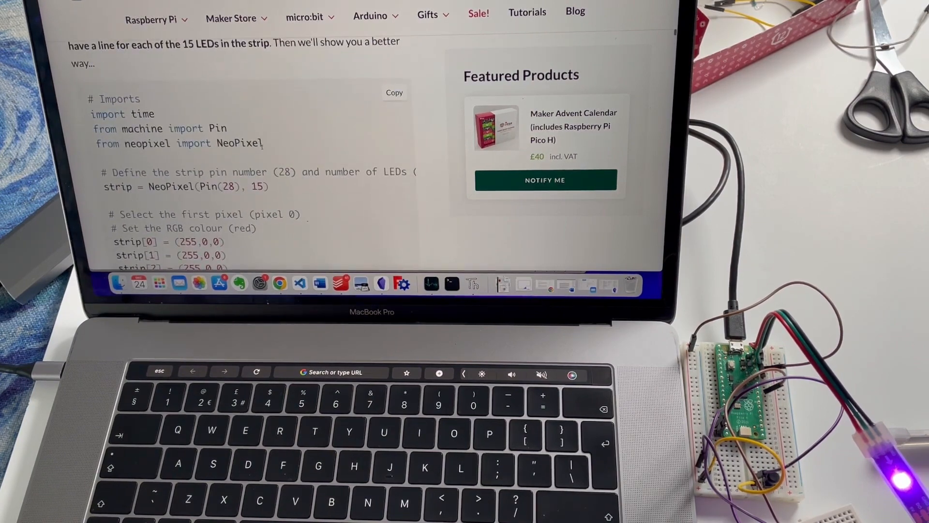
click(472, 283)
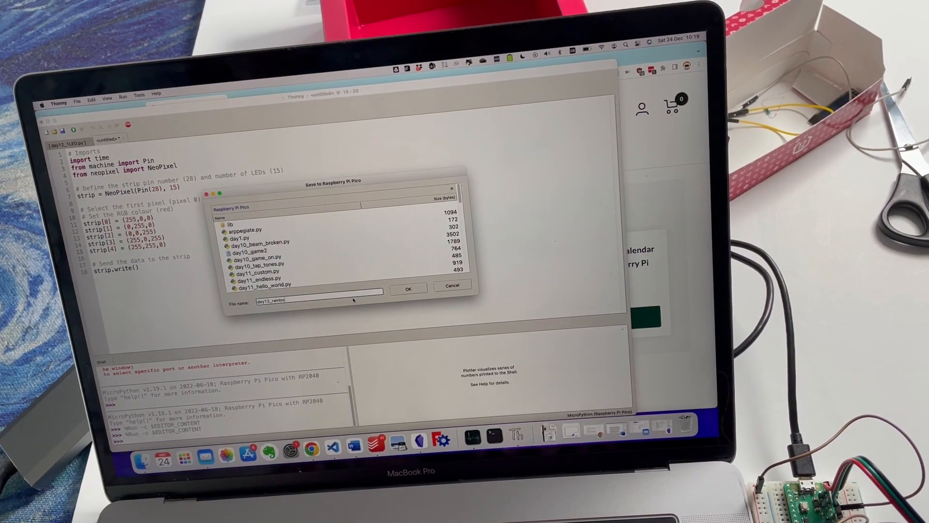
Save the five-colour script as day12_rainbow.py, then start saving the yellow loop script to the Pico
click(407, 289)
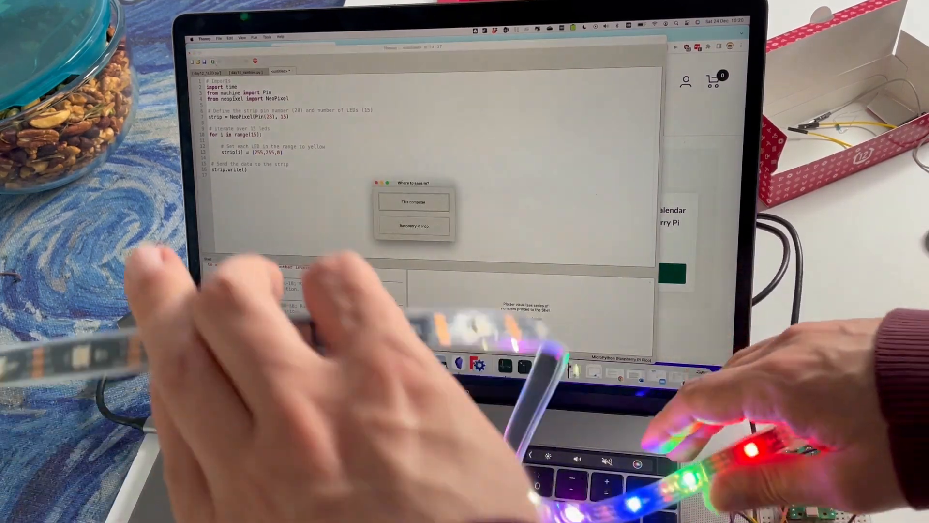
click(414, 228)
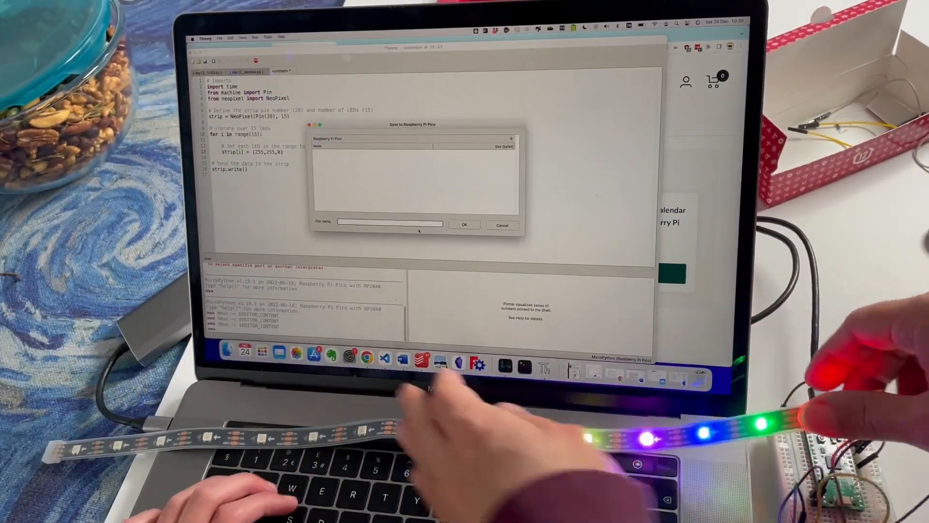
click(465, 224)
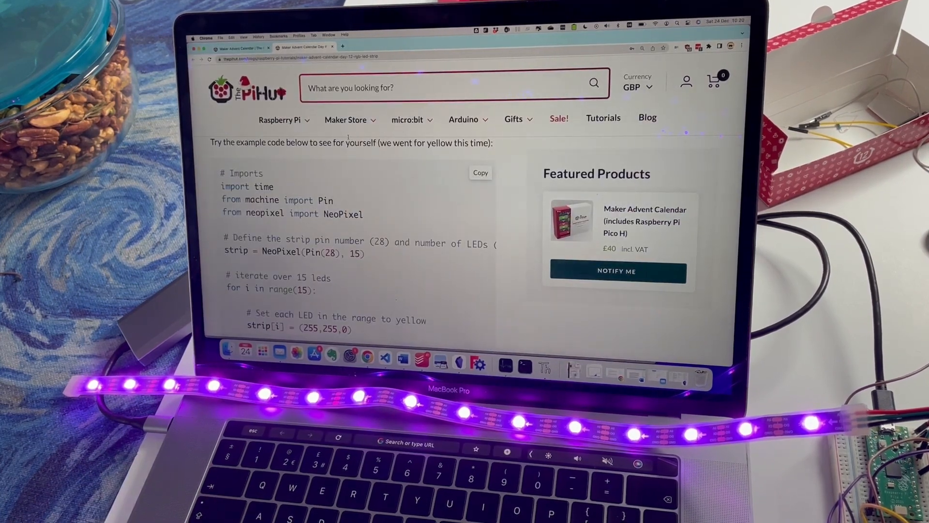
Scroll the tutorial down to the 'An Even Better Method!' whole-strip fill example
scroll(down, 3)
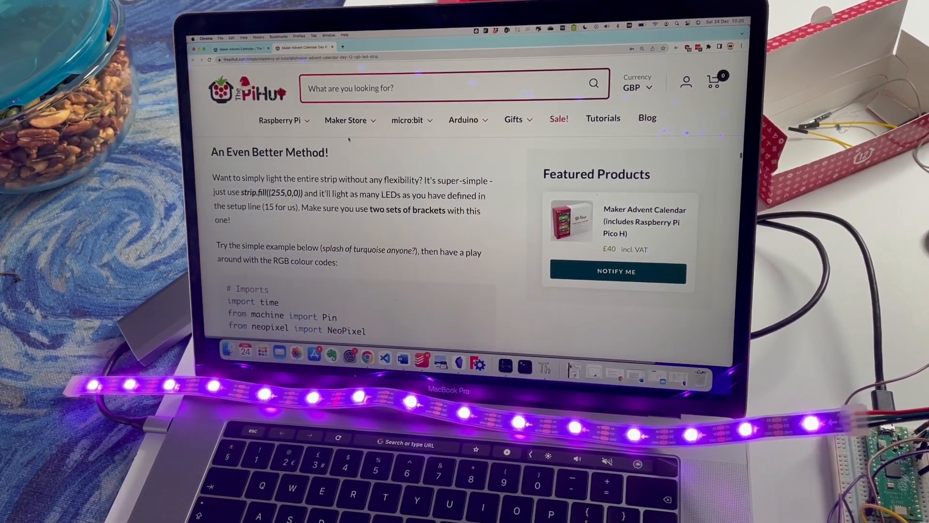
scroll(down, 3)
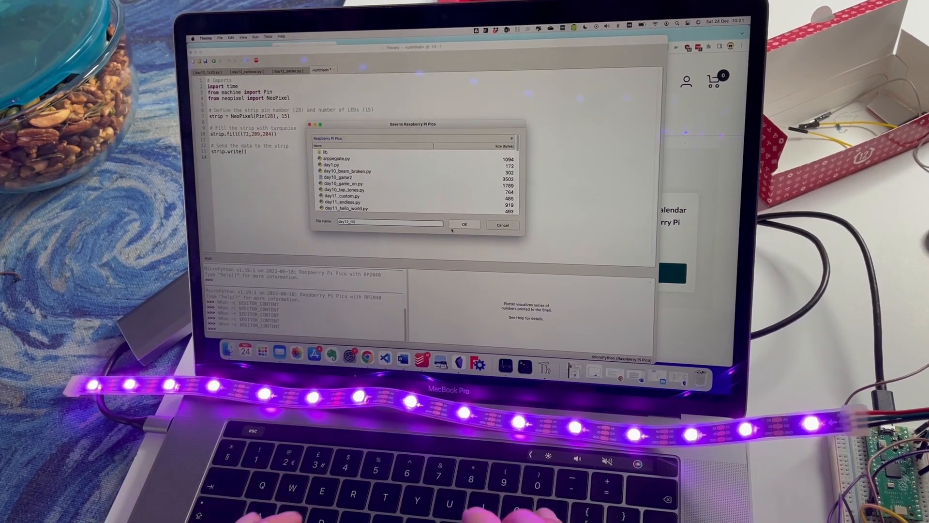
Save the fill script as day12_fill.py and run it to light the strip turquoise
text(.py)
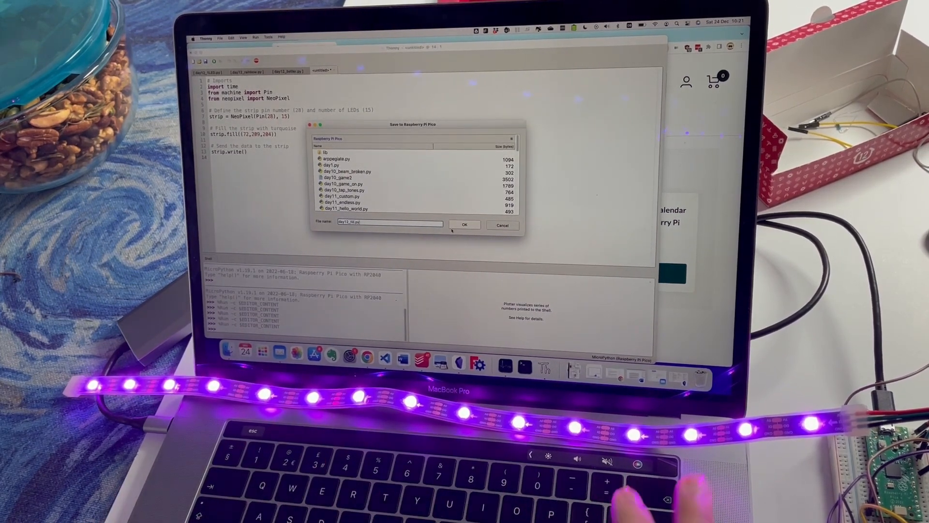
click(465, 224)
text(3)
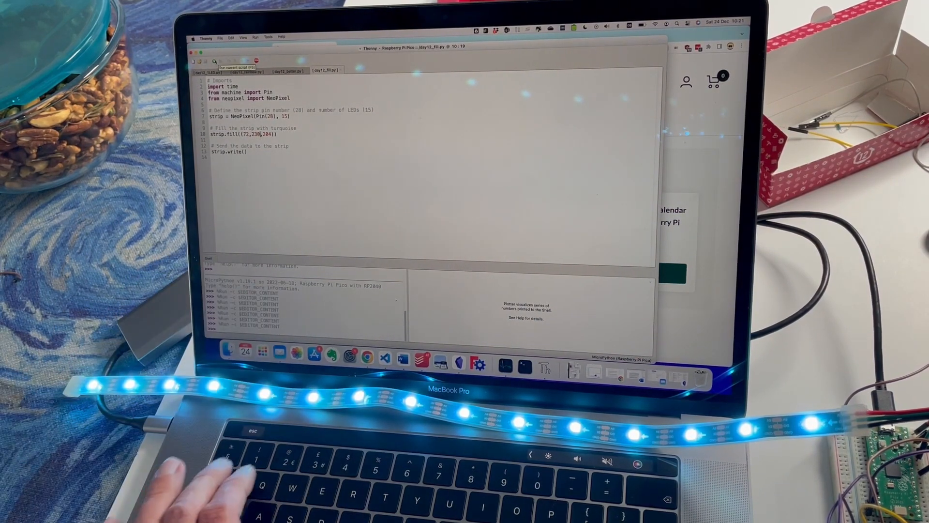
click(367, 356)
text(day12_even_be)
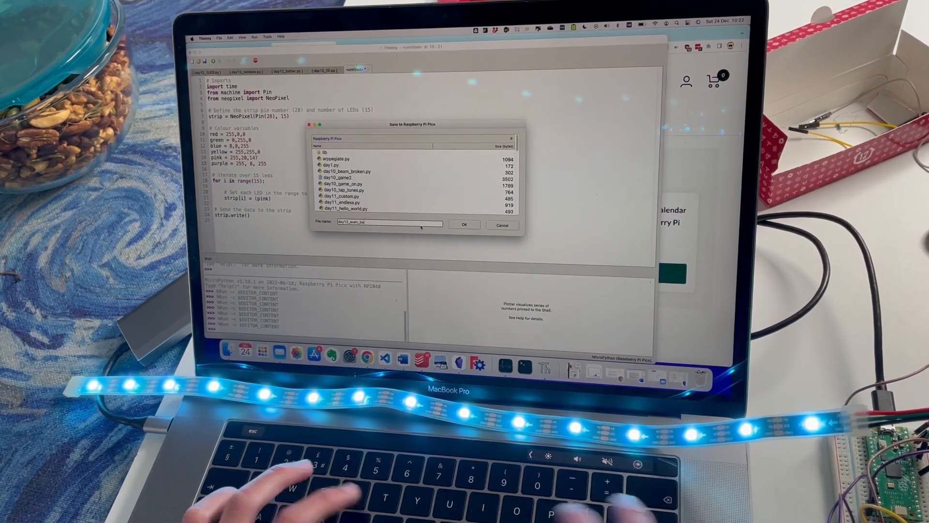
Save day12_even_better.py, change its colour to green and rerun, then save day12_chaser.py
click(465, 225)
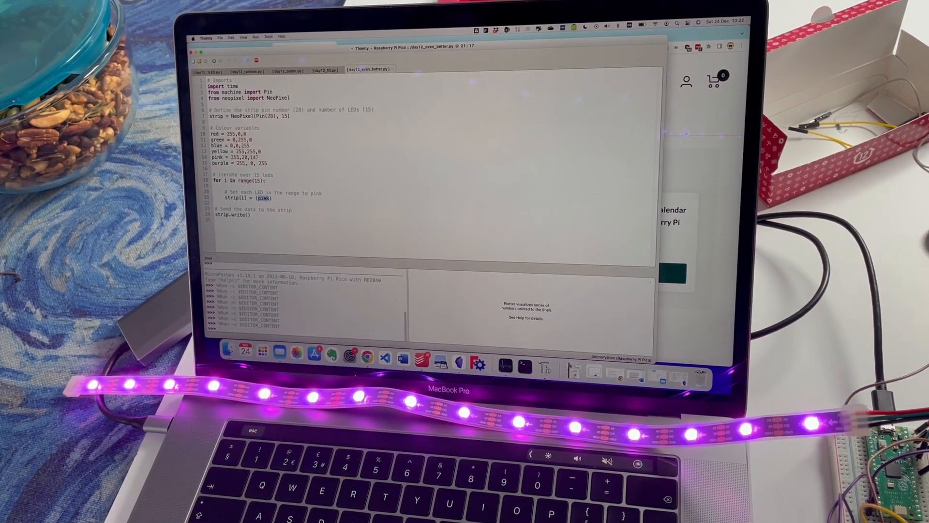
text(green)
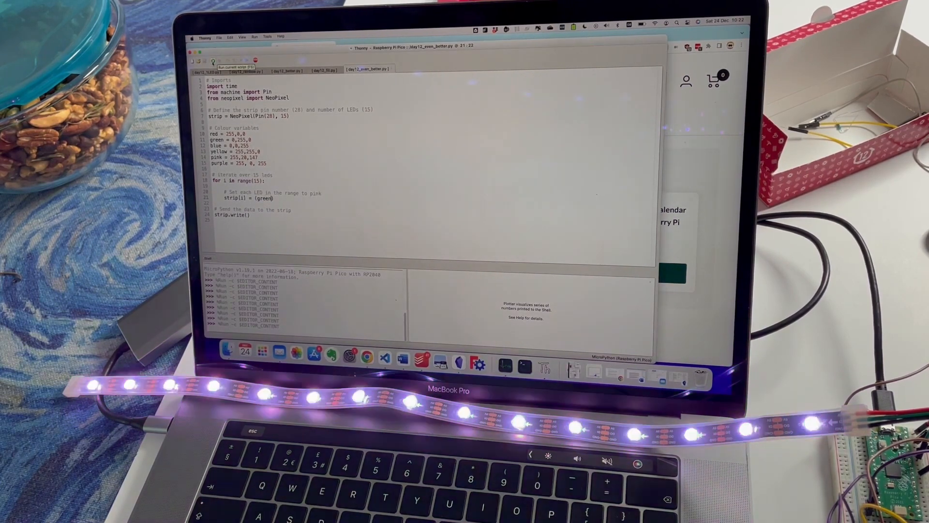
click(232, 60)
text(day12_chaser.py)
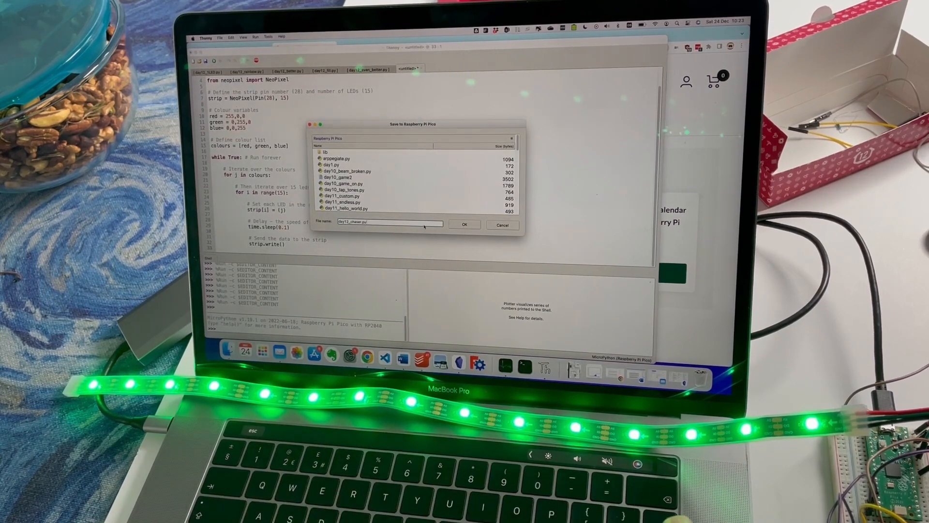
click(465, 224)
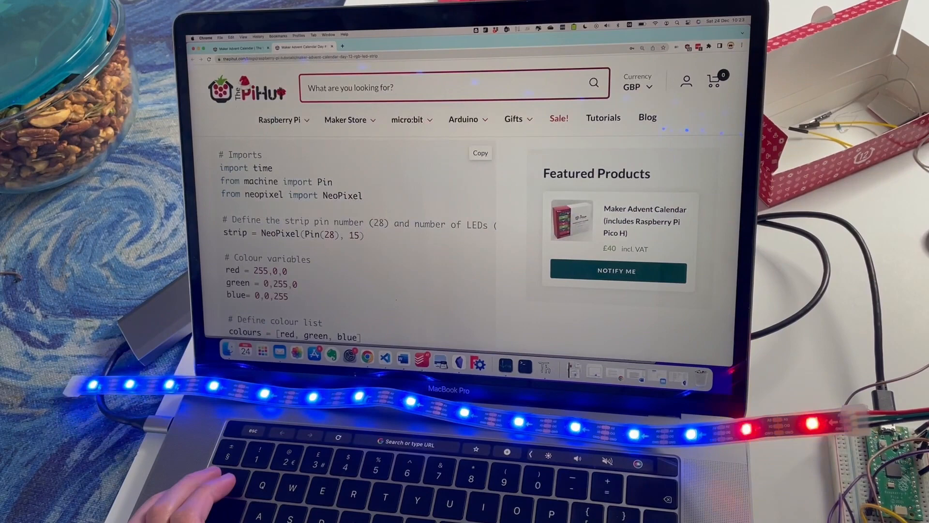
Scroll to Activity 5: Speed-Controlled Light Chaser and its code-change explanation
scroll(down, 3)
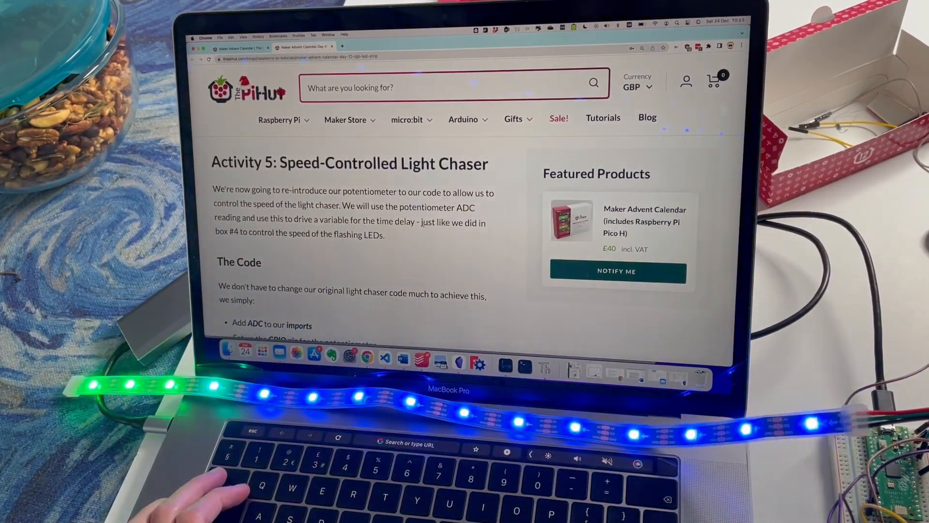
scroll(down, 3)
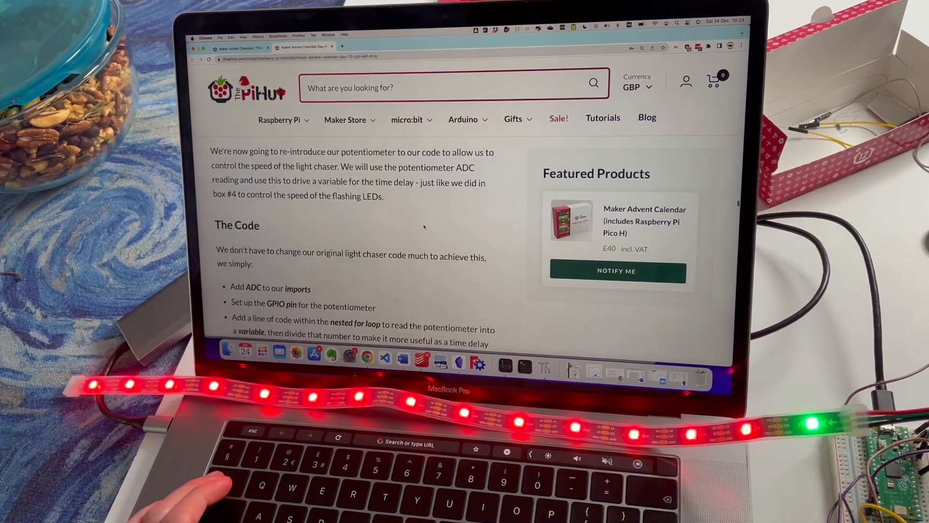
scroll(up, 3)
text(day12_speed_chas)
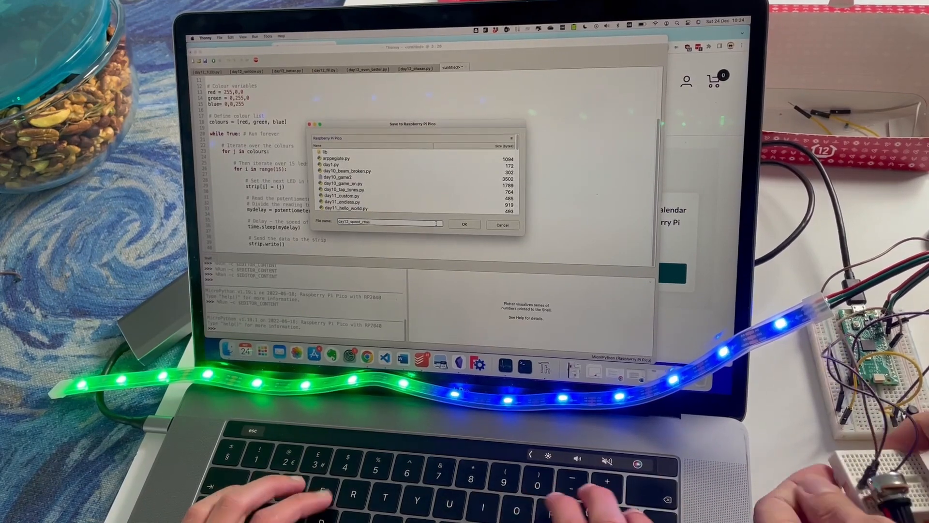
Save the potentiometer chaser as day12_speed_chaser.py and run it on the Pico
click(465, 225)
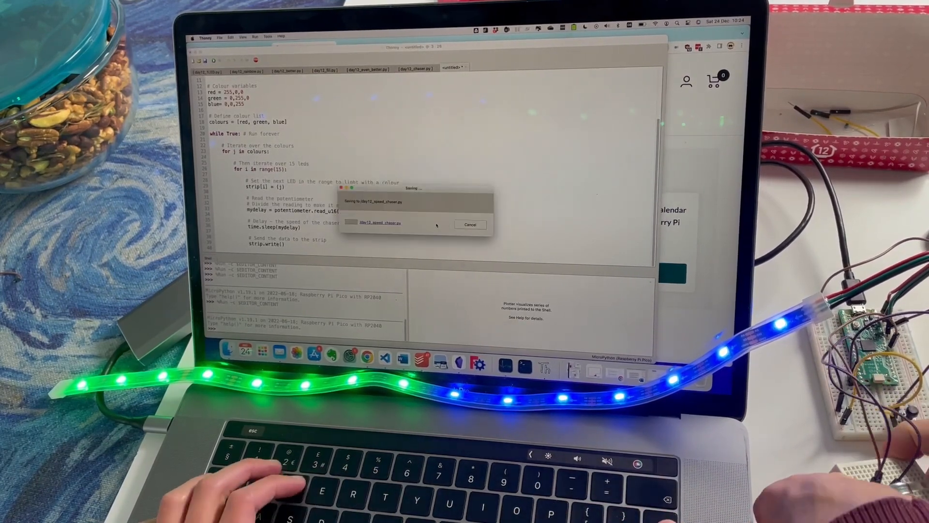
click(382, 222)
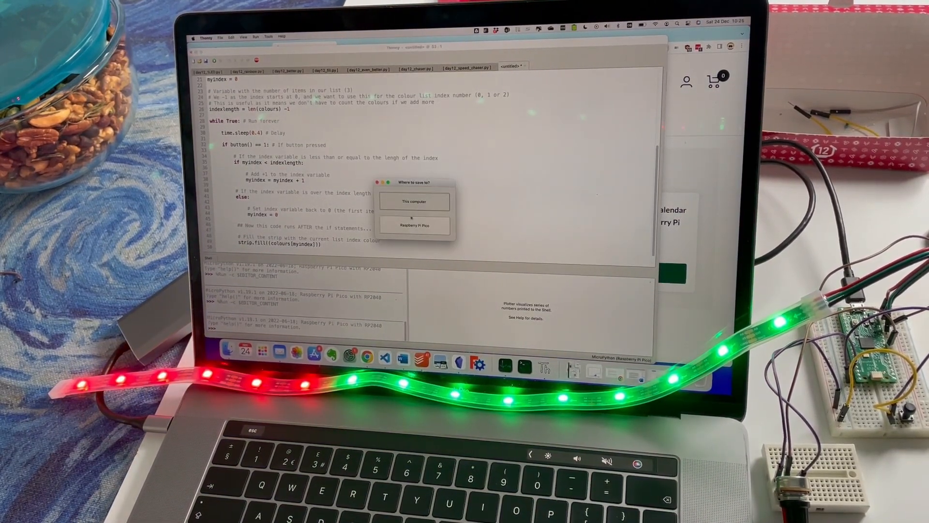
Save the button script as day12_button.py, then save day12_fade.py to the Pico and run it
click(414, 225)
text(day12_button_p)
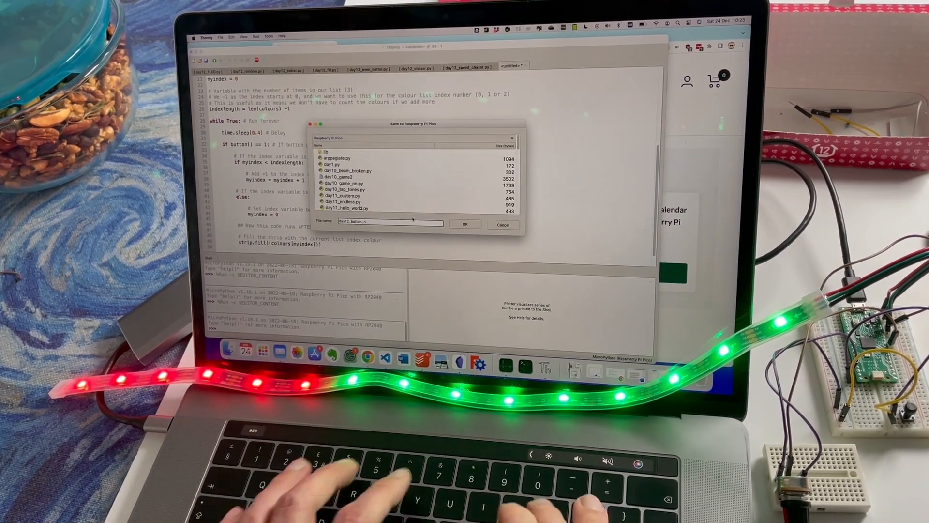
click(465, 224)
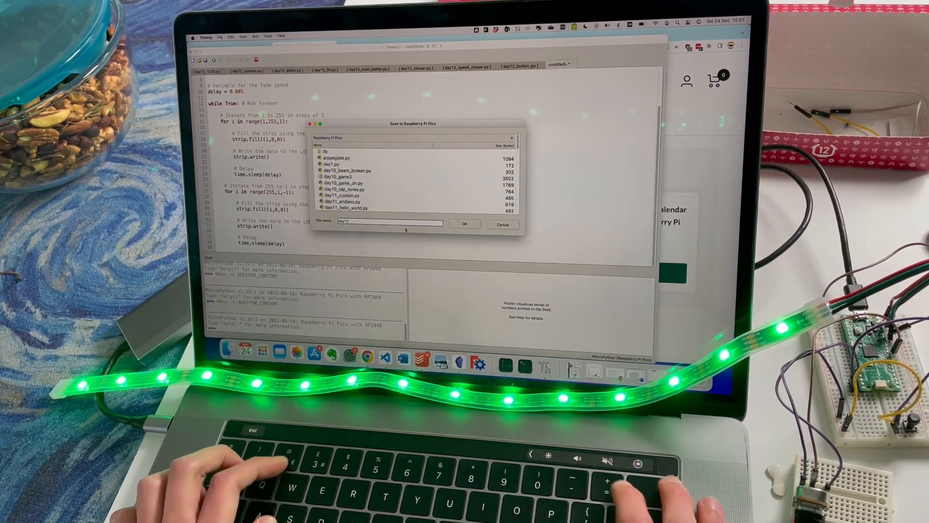
text(_fade.py)
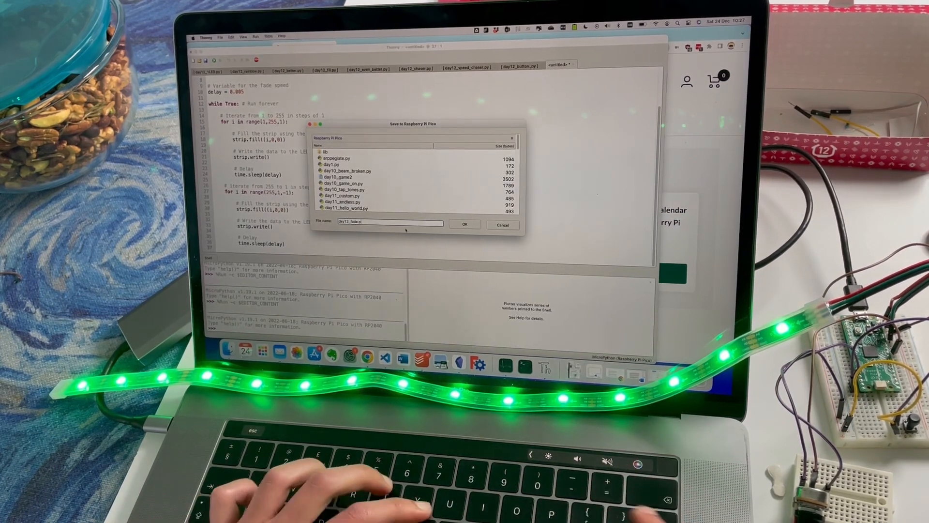
click(466, 224)
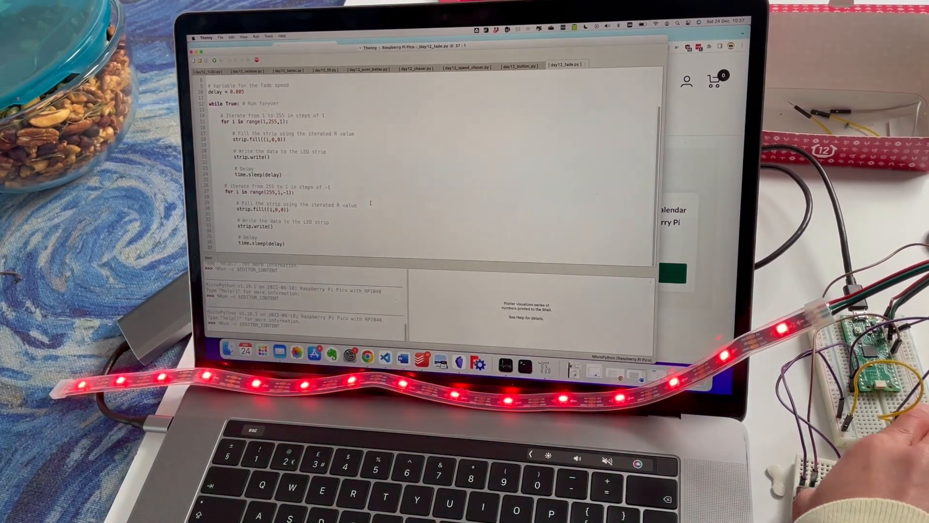
click(367, 355)
text(micro)
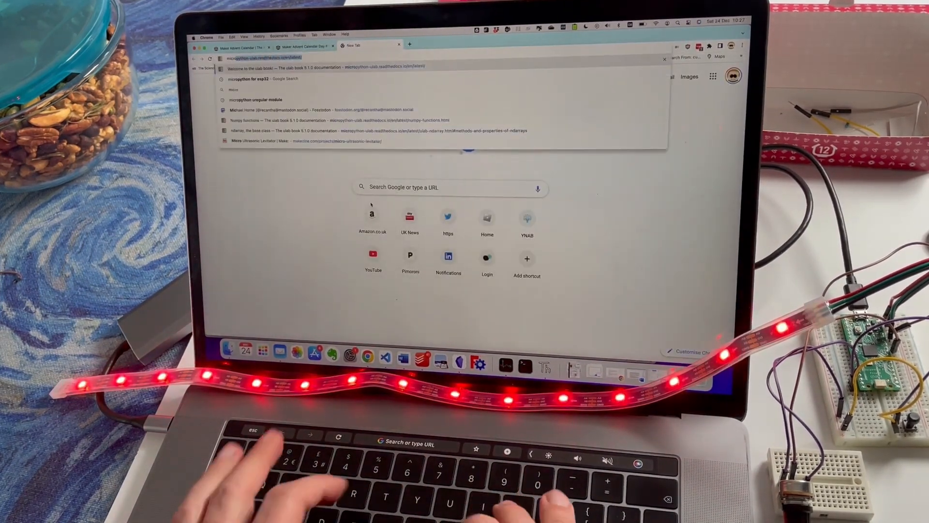
Look up colorsys in the Python docs and copy the Lib/colorsys.py source from GitHub
text(for esp12)
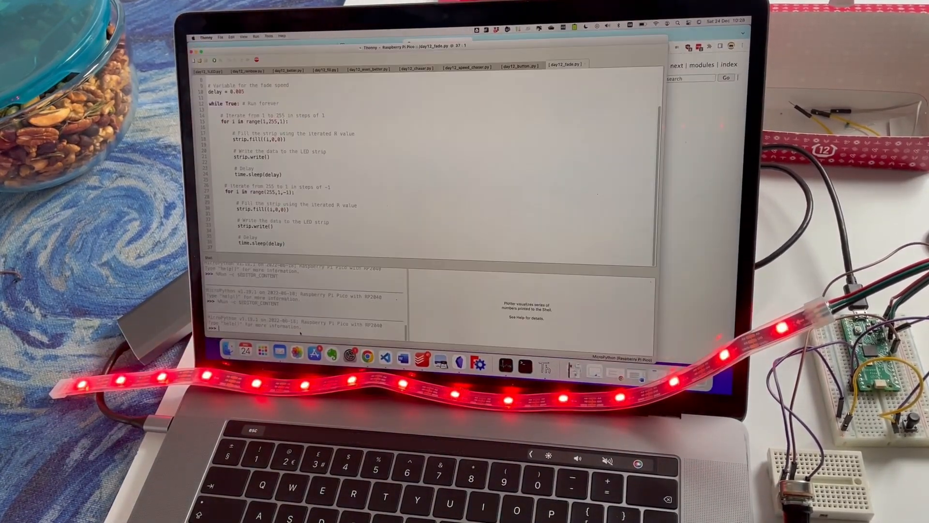
text(import colorsys)
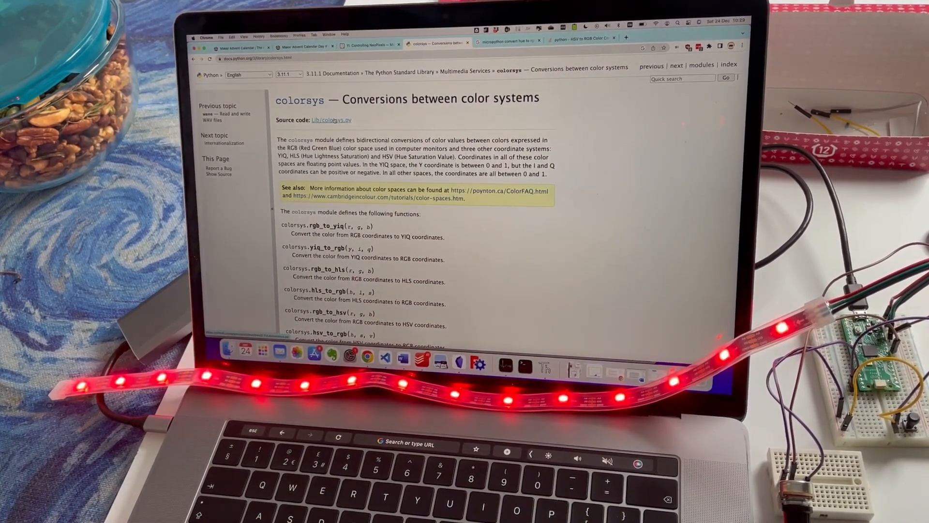
click(331, 119)
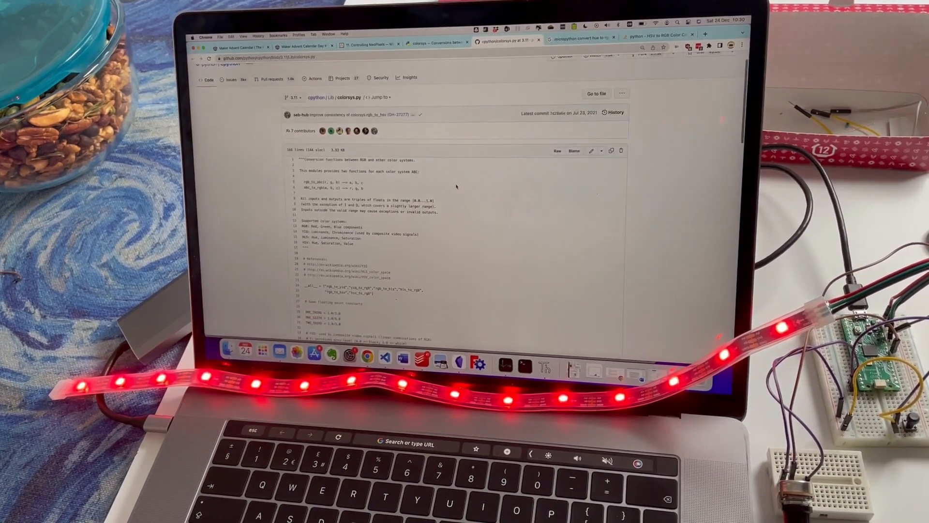
click(524, 362)
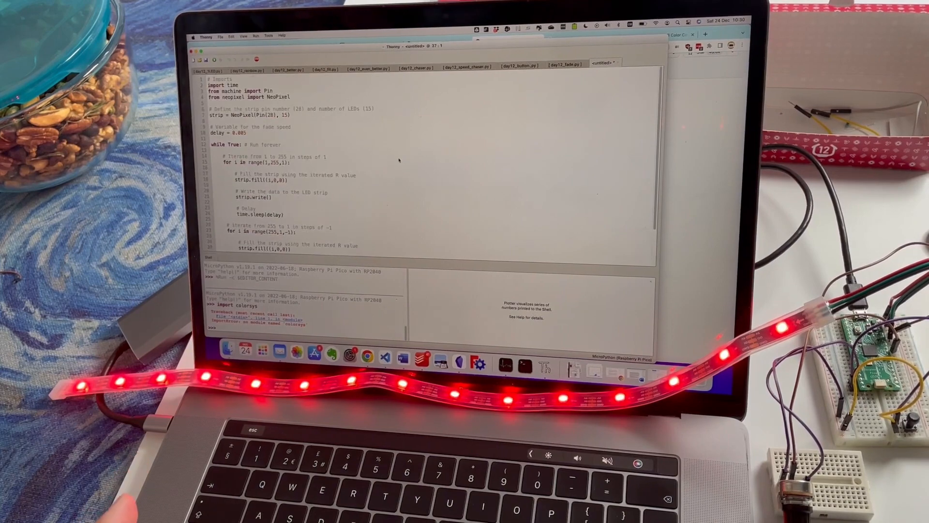
Paste the colorsys source and save it on the Pico as colorsys.py
scroll(down, 3)
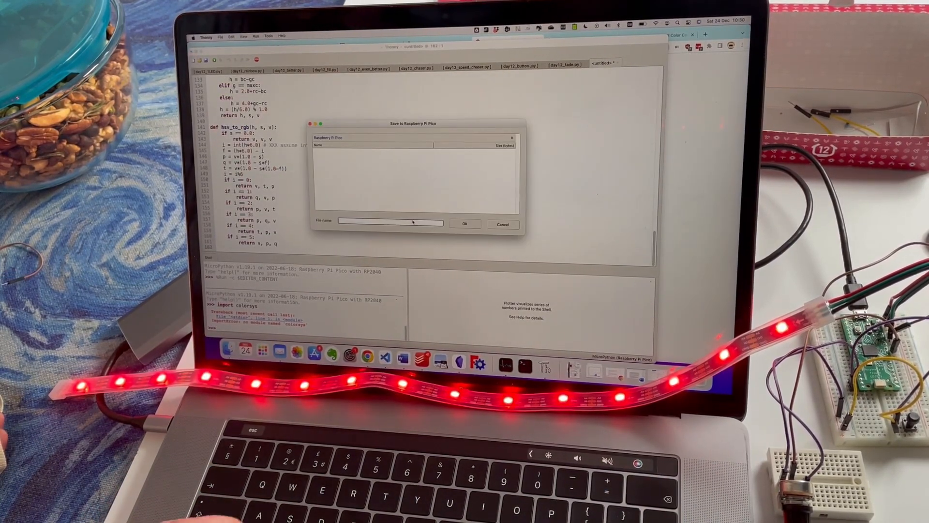
text(colorsys.py)
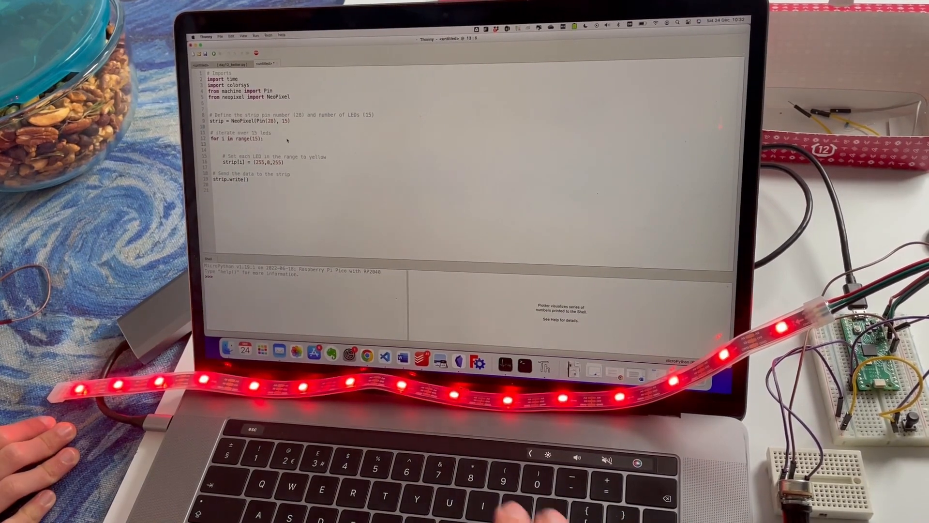
Compute each LED's hue as i/15 and convert it with colorsys.hsv_to_rgb(hue, 1, 0.8)
text(hue = 1)
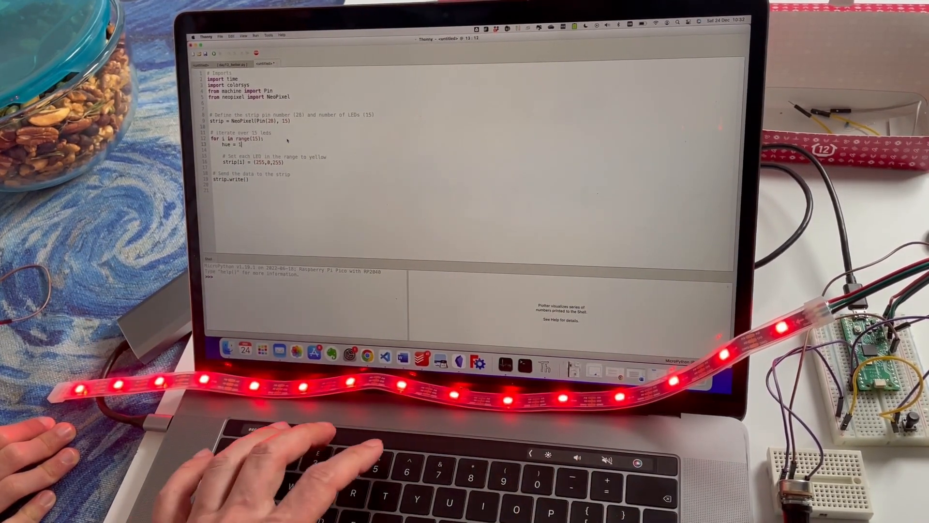
text(55/15)
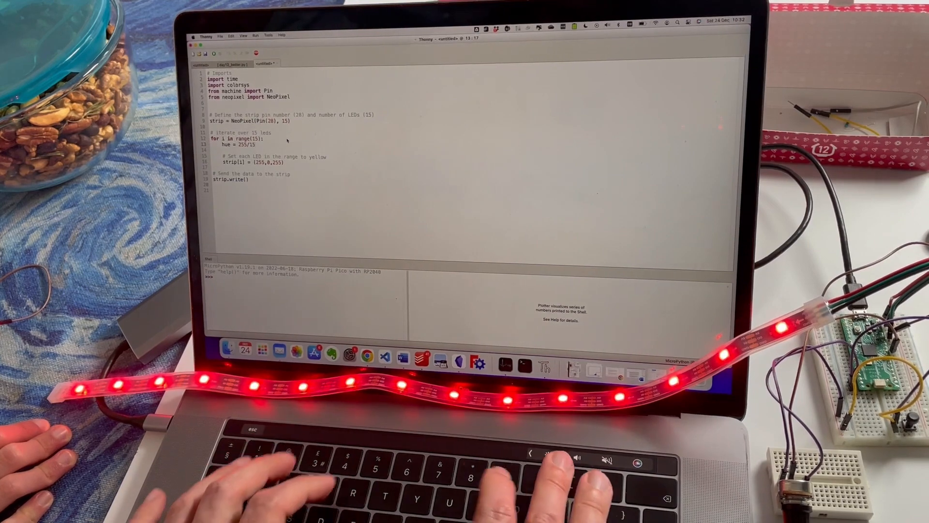
text(* i))
text(rgb = colorsys.)
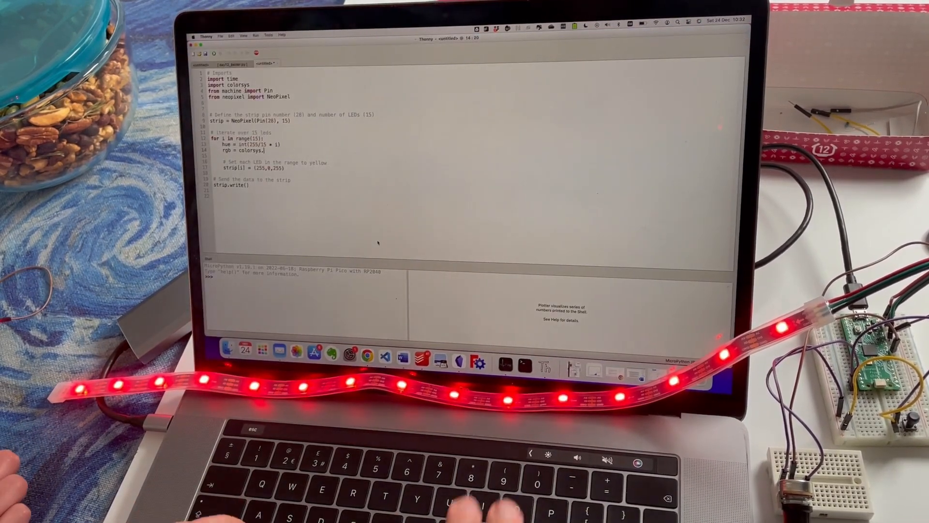
text(hsv_to_rgb)
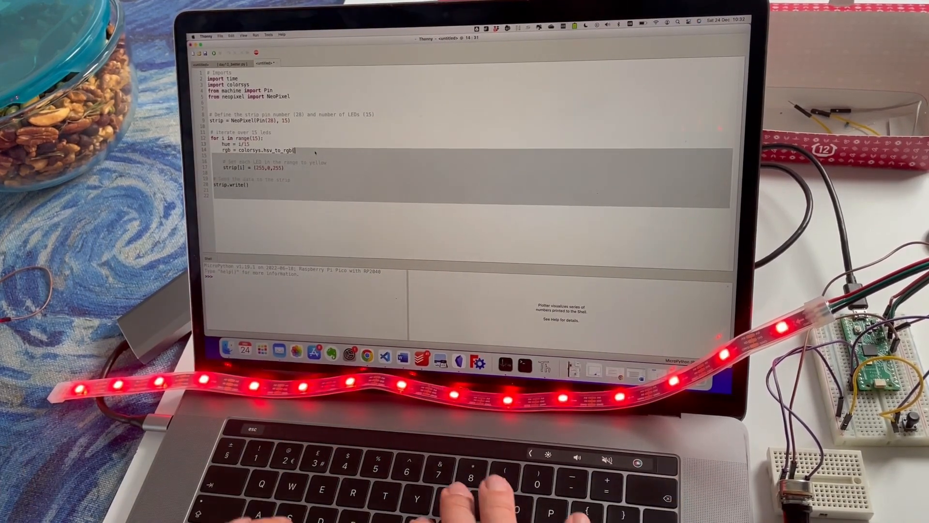
text((hue, 1, 0.8)
text(day12_hsv)
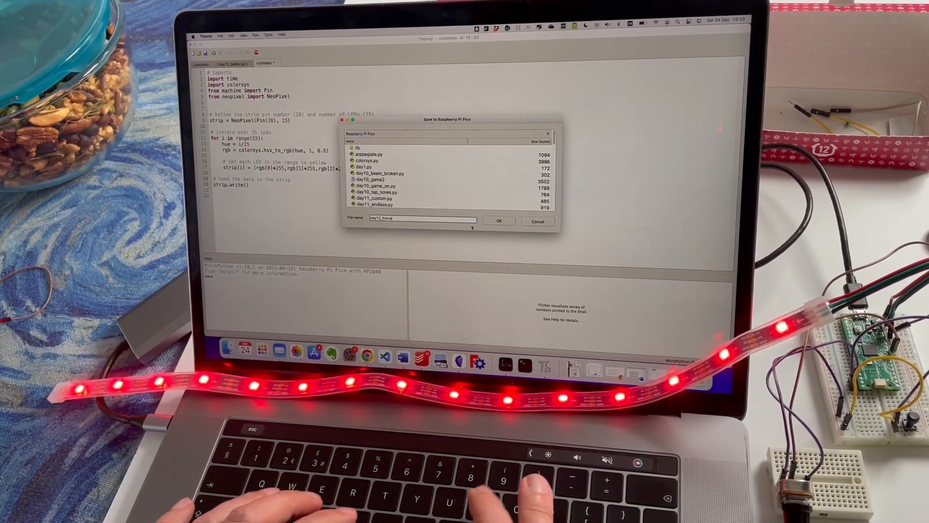
Save as day12_hsvrainbow.py, cast the hsv_to_rgb values to int × 255, and run it
click(498, 221)
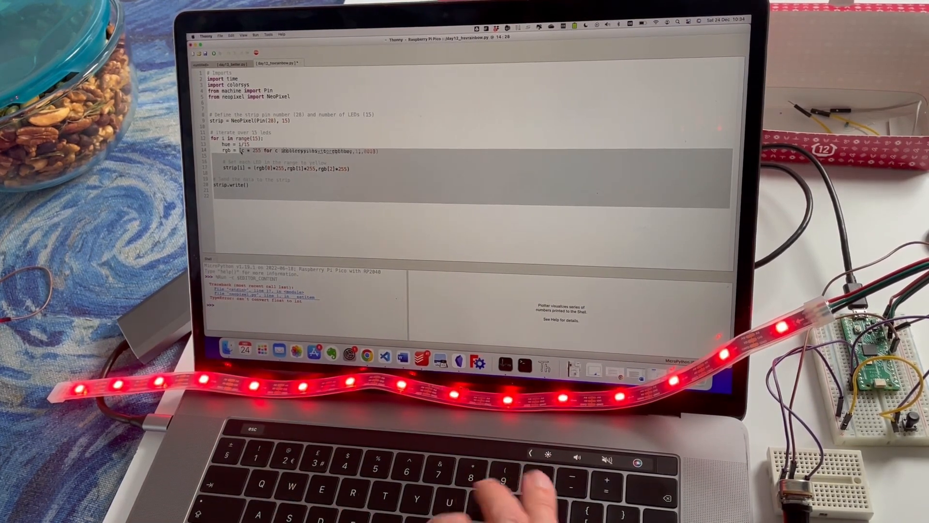
text(colorsys.hsv_to_rgb(hue, 1, 0.8)))
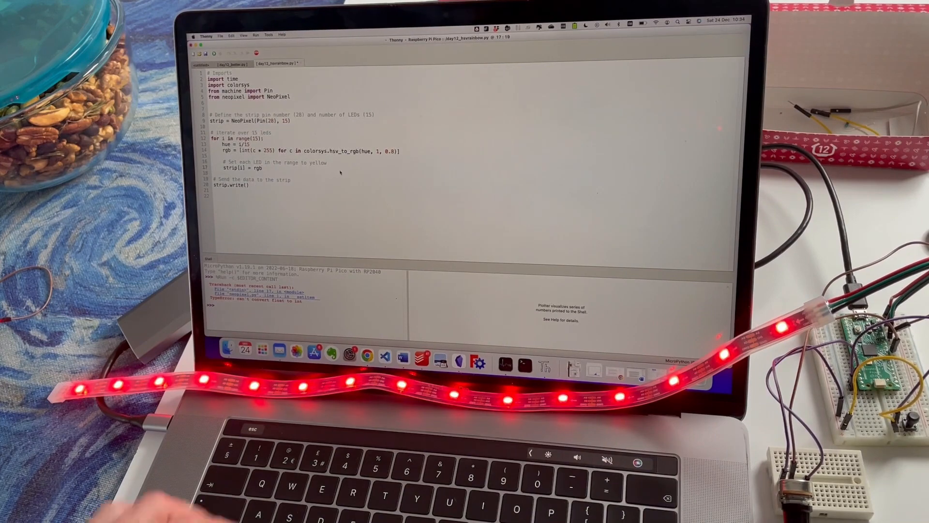
click(230, 54)
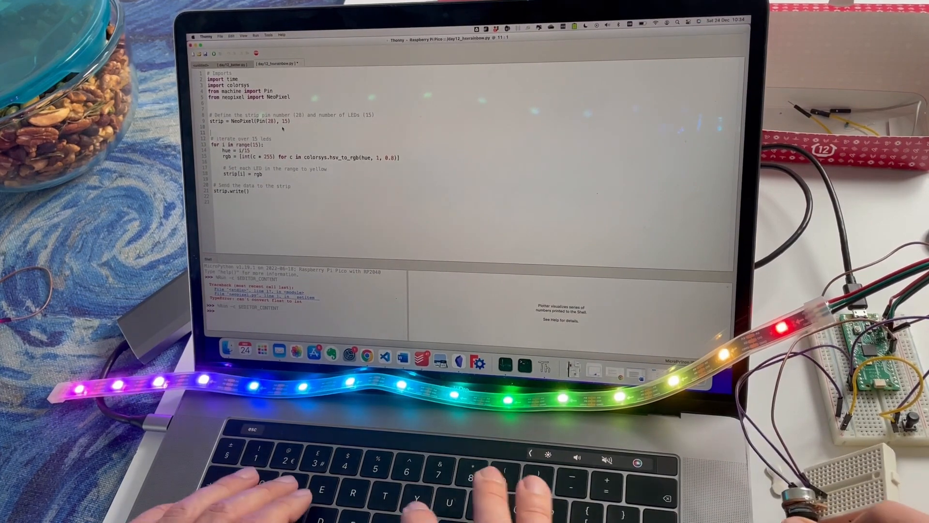
Wrap the LED loop in while True, shifting hues by 0.05 and wrapping with hue -= 1
text(while True:)
text(shift +=)
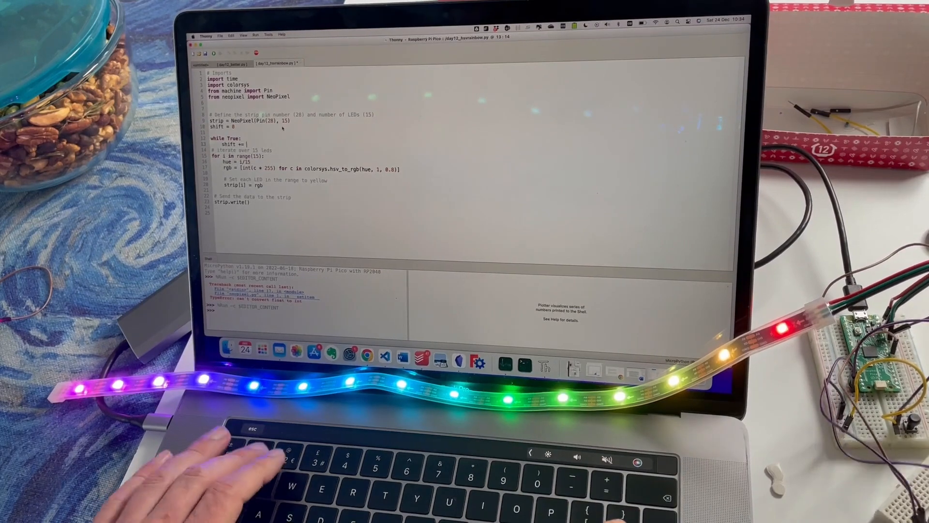
text(1/255)
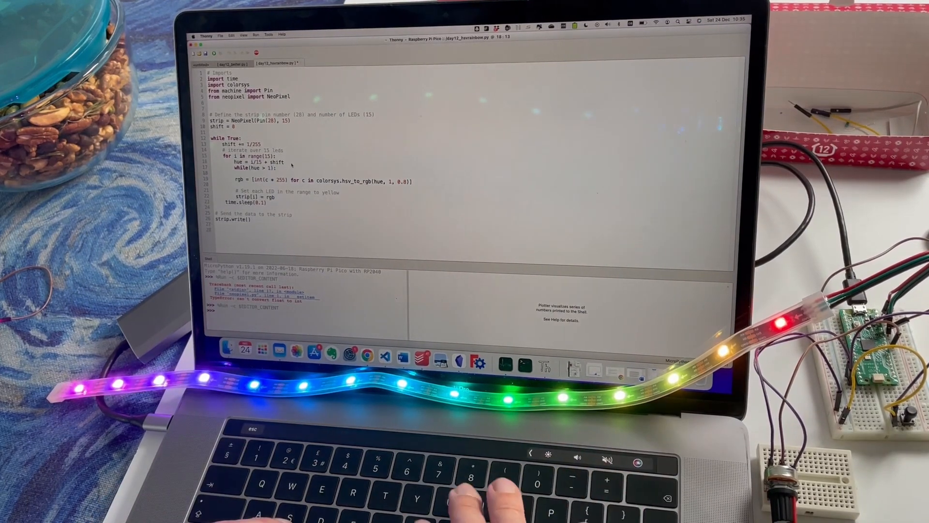
text(hue -= 1)
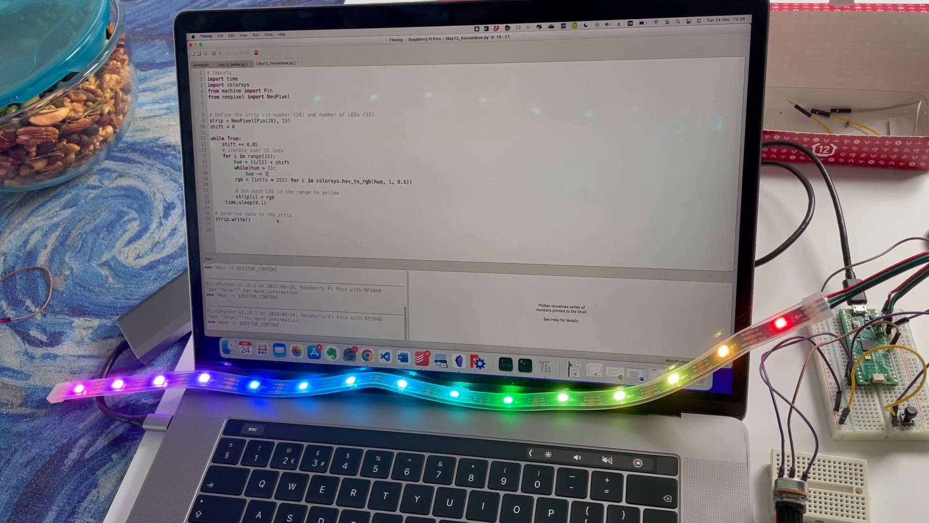
click(275, 225)
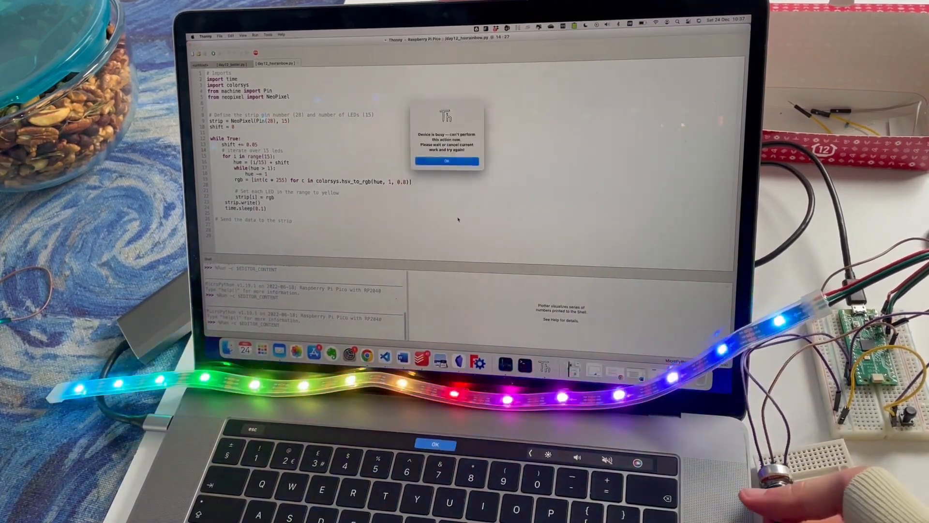
Dismiss the device-busy warning and open day12_speed_chaser.py from the Pico
click(446, 161)
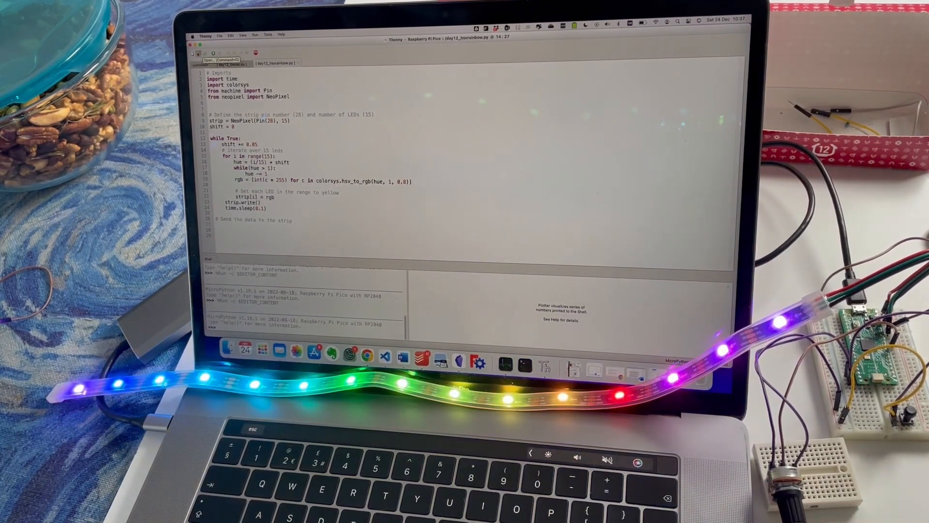
click(208, 60)
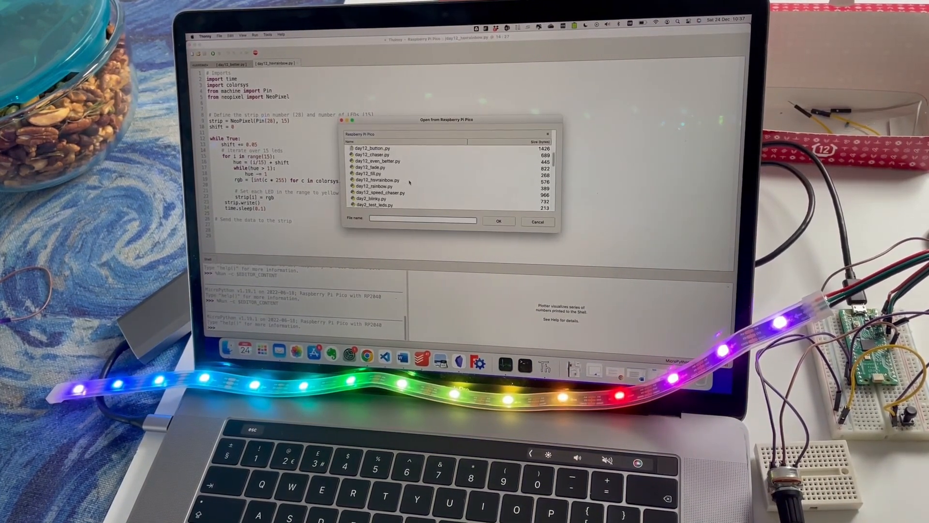
click(377, 186)
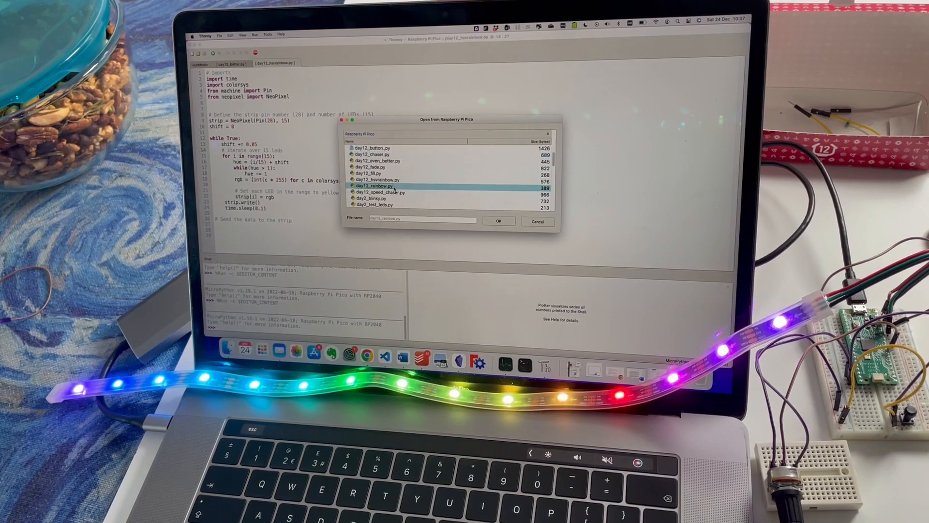
click(498, 221)
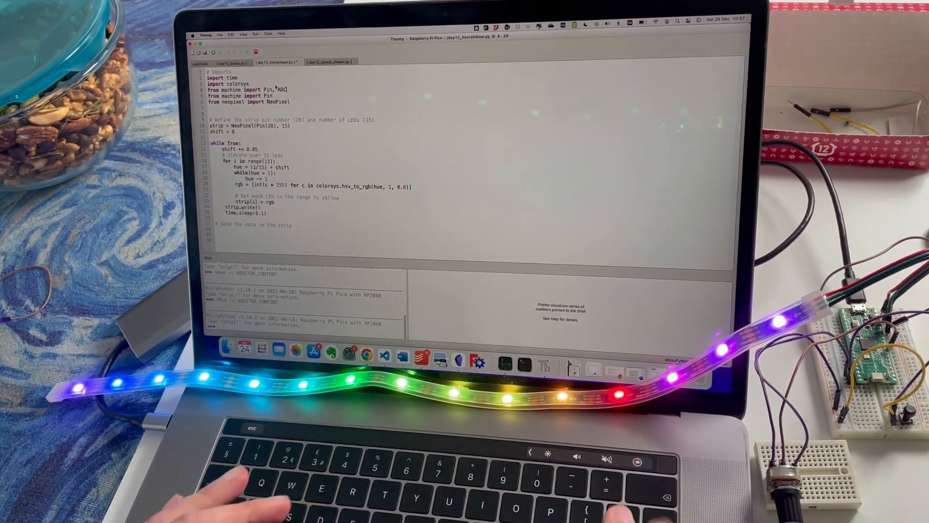
Copy the potentiometer setup into the rainbow script and read it into shift_by
click(329, 62)
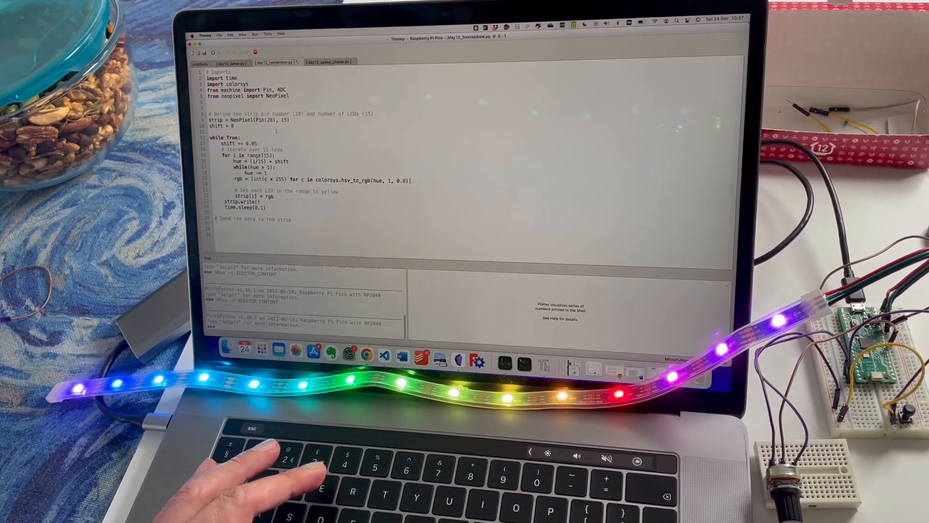
click(330, 61)
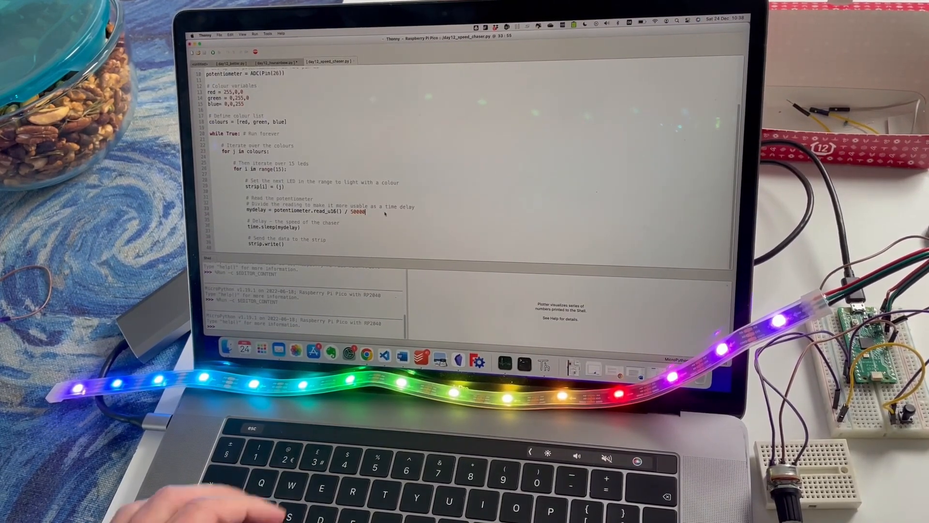
click(274, 61)
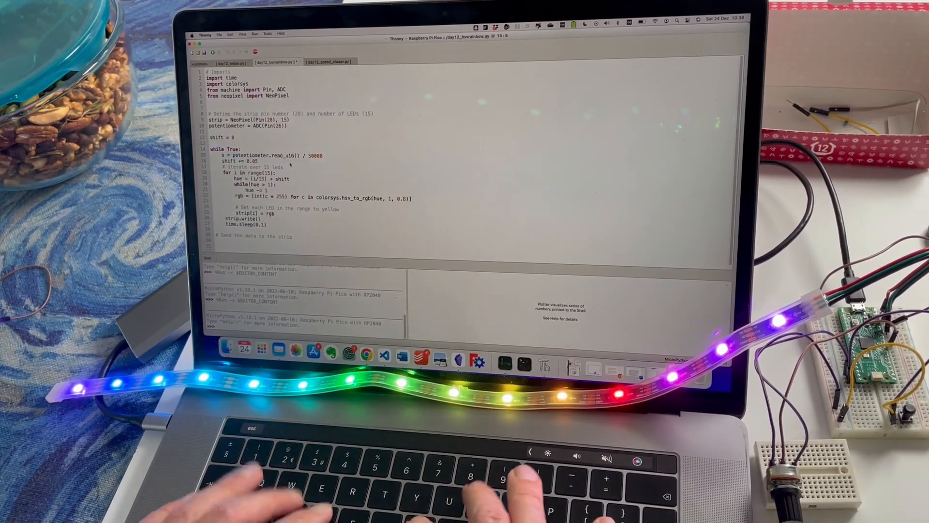
text(shift_by)
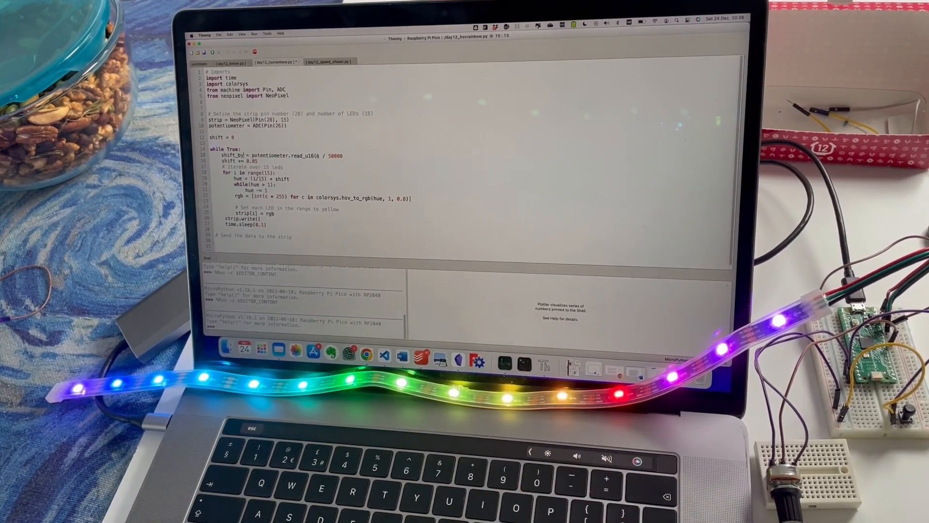